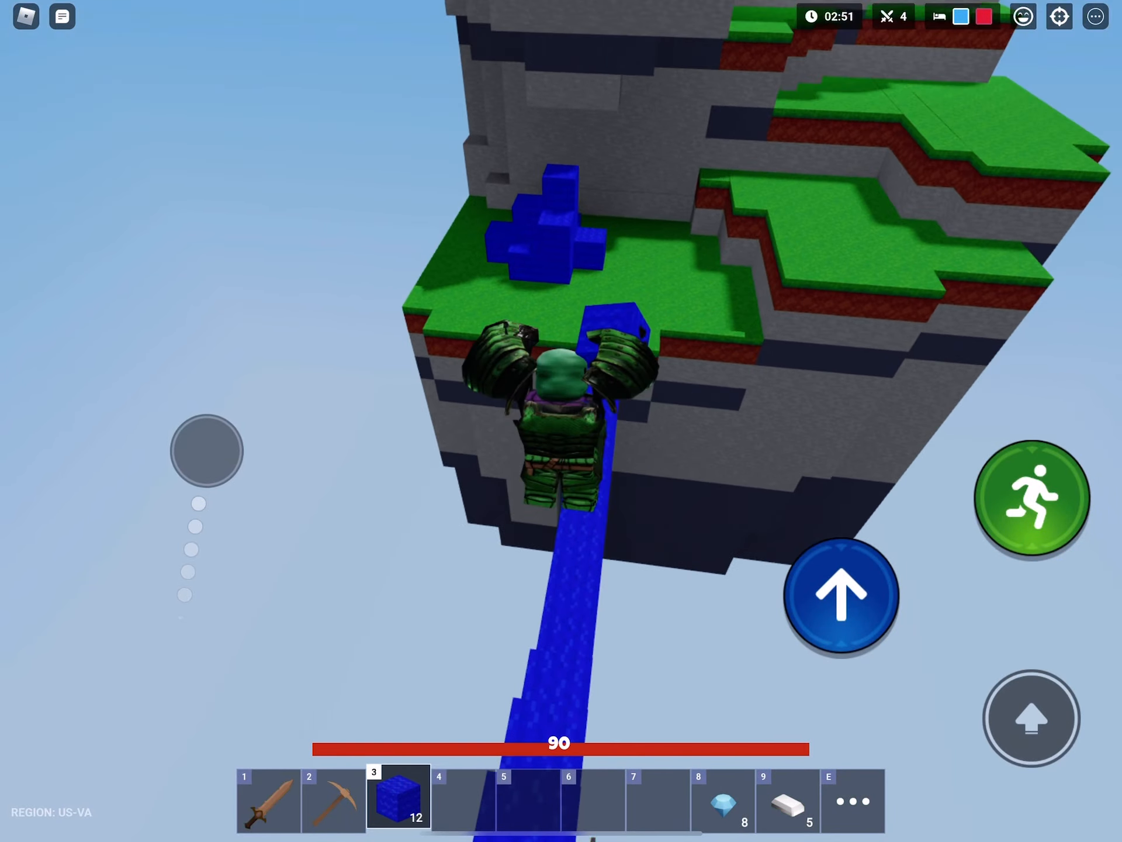
Step: Select the blue wool in hotbar slot 3 and bridge over to the grassy island
left_click(169, 235)
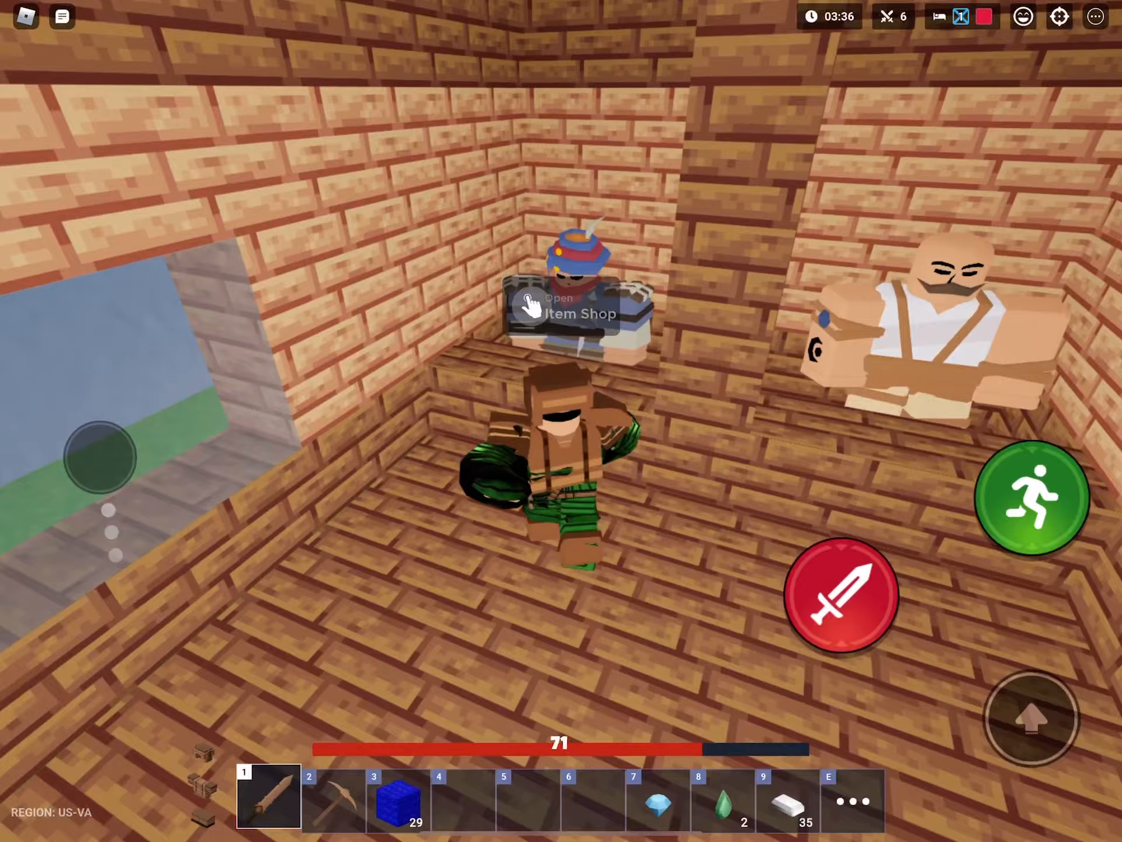
Step: Buy the stone sword and 3 balloons from the Item Shop NPC
left_click(564, 303)
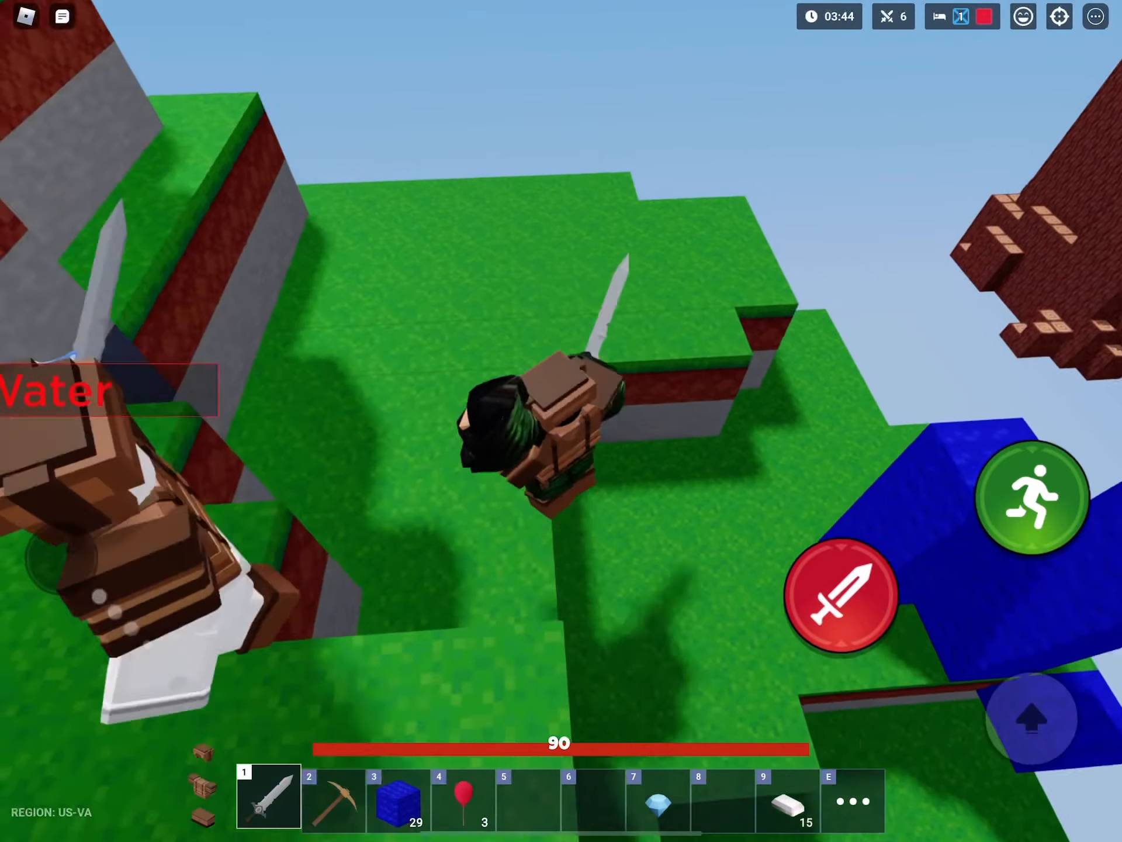
Step: Attack the enemy player with the sword, landing hits of 21 and 28 damage
left_click(842, 596)
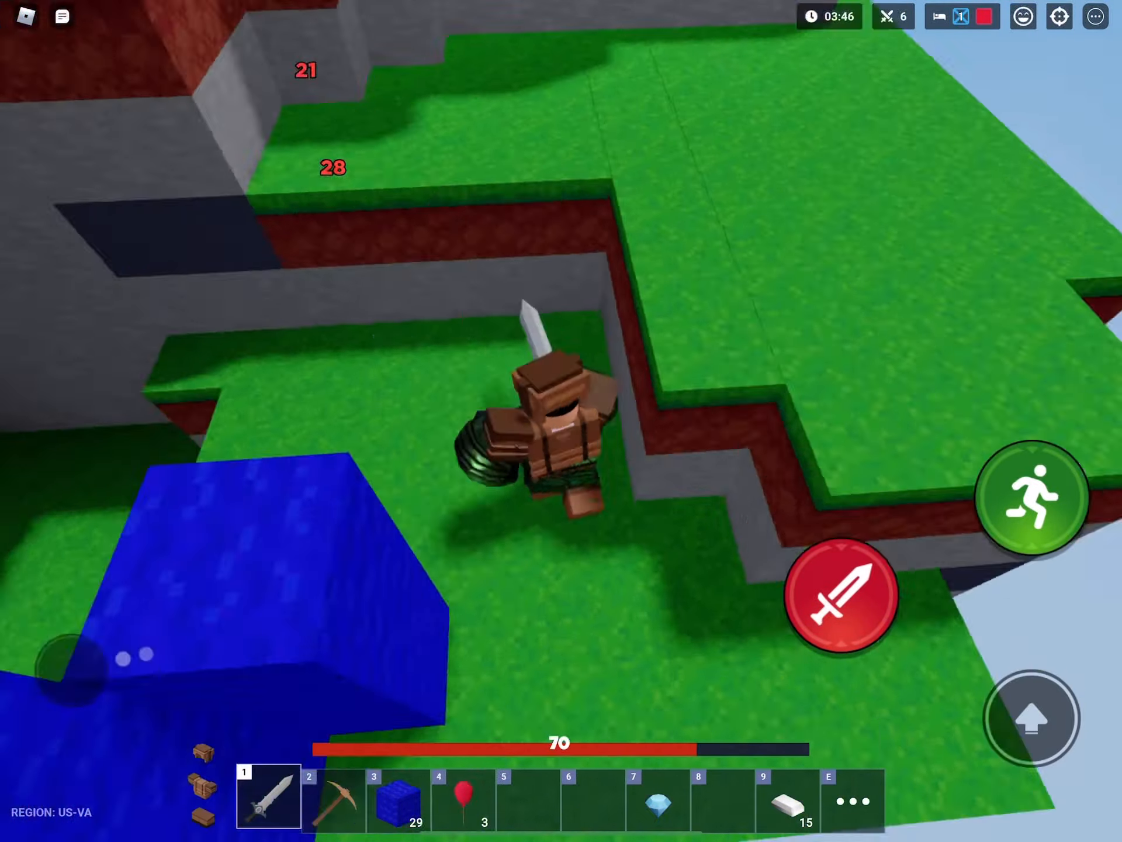